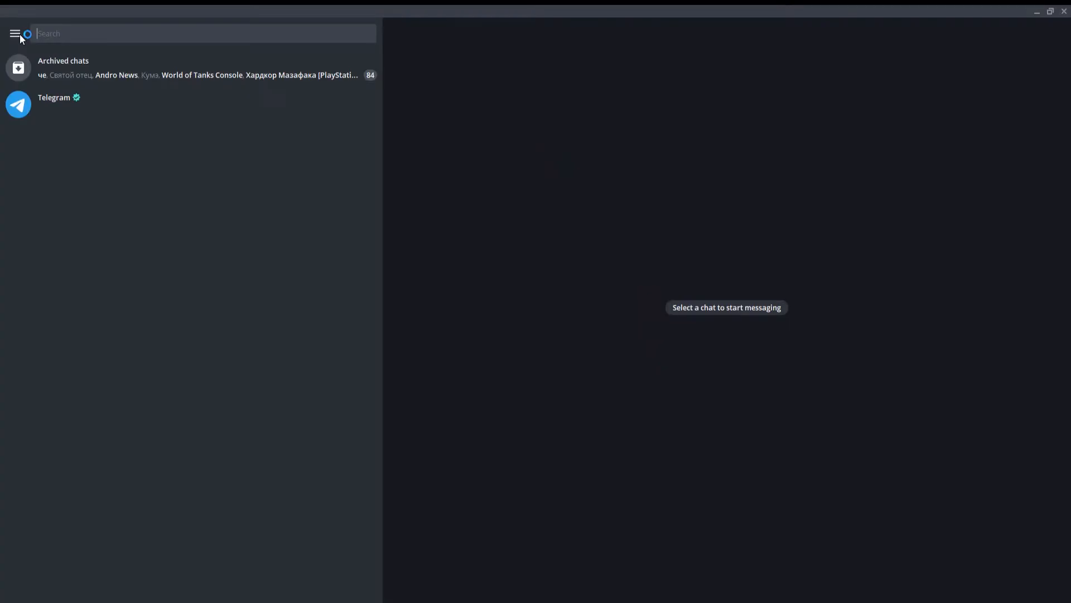
- Open Telegram's Settings window from the side menu
left_click(15, 34)
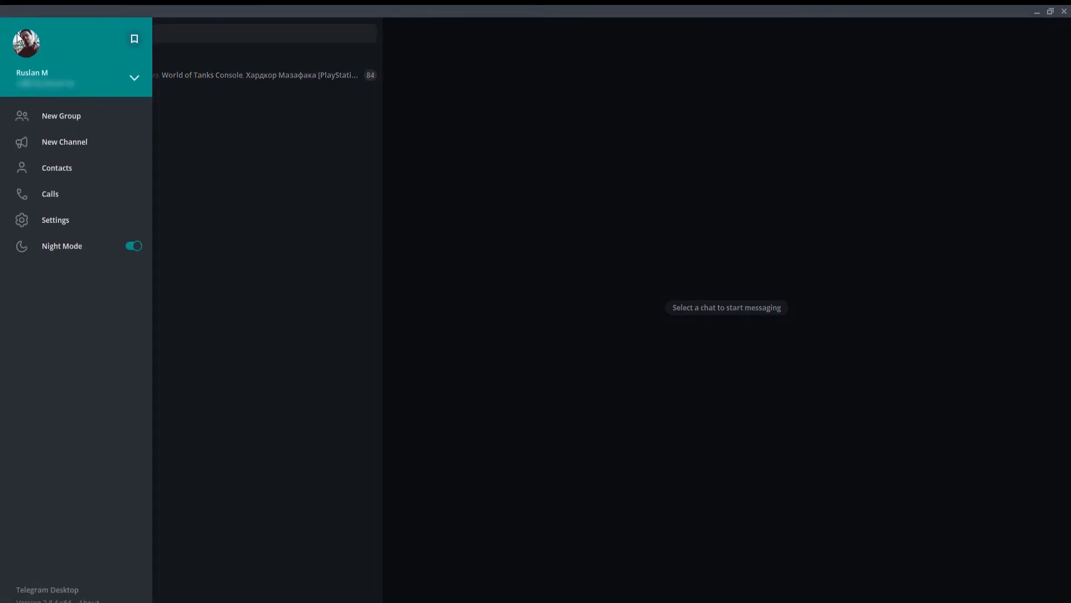
left_click(55, 219)
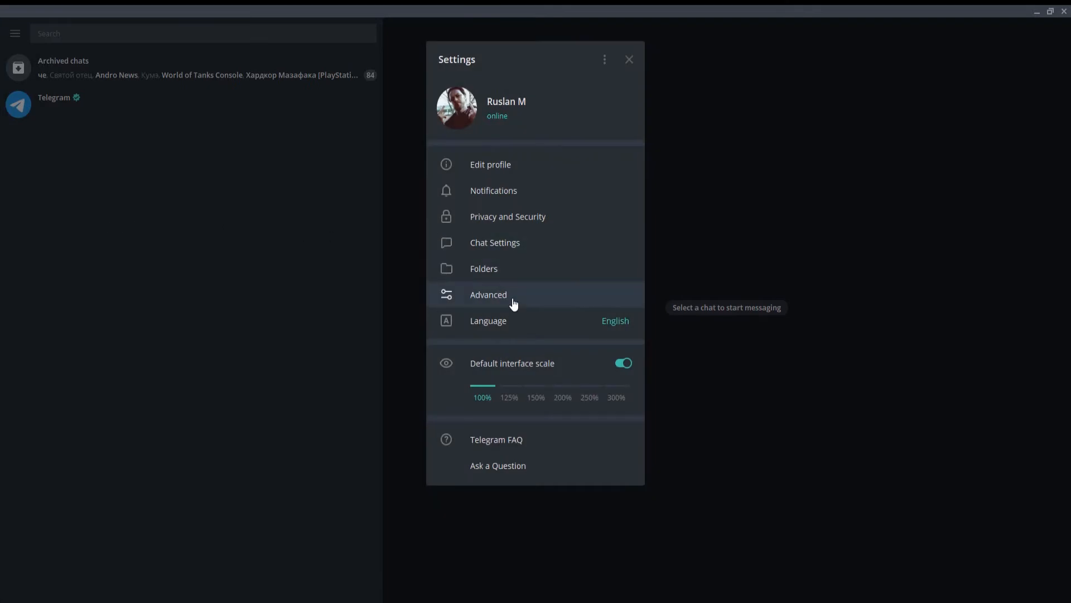
- Go to Advanced settings and show the private-chats automatic media download options
left_click(488, 295)
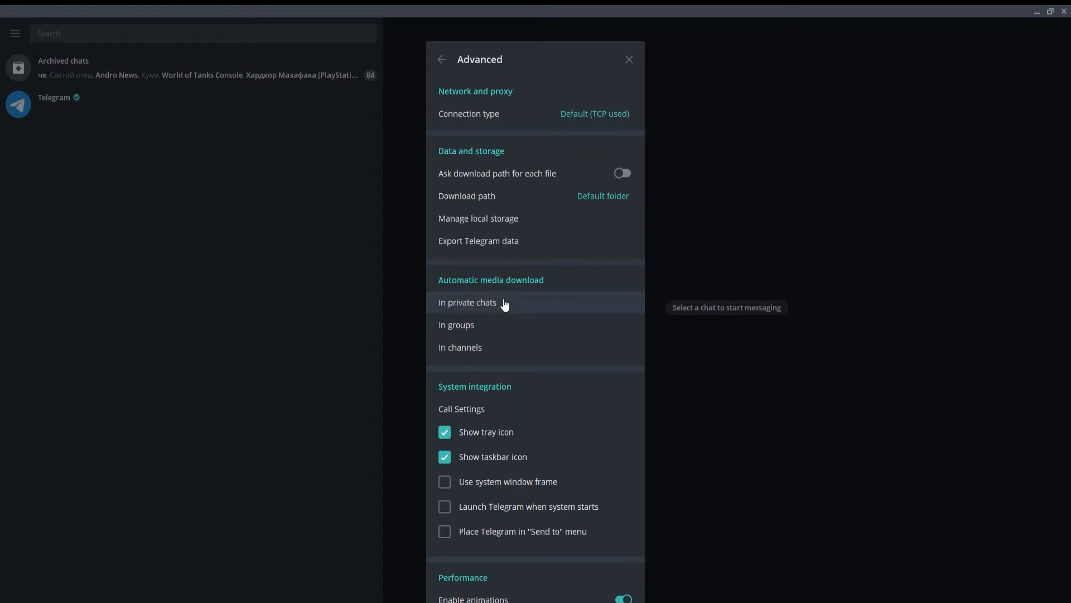
left_click(468, 302)
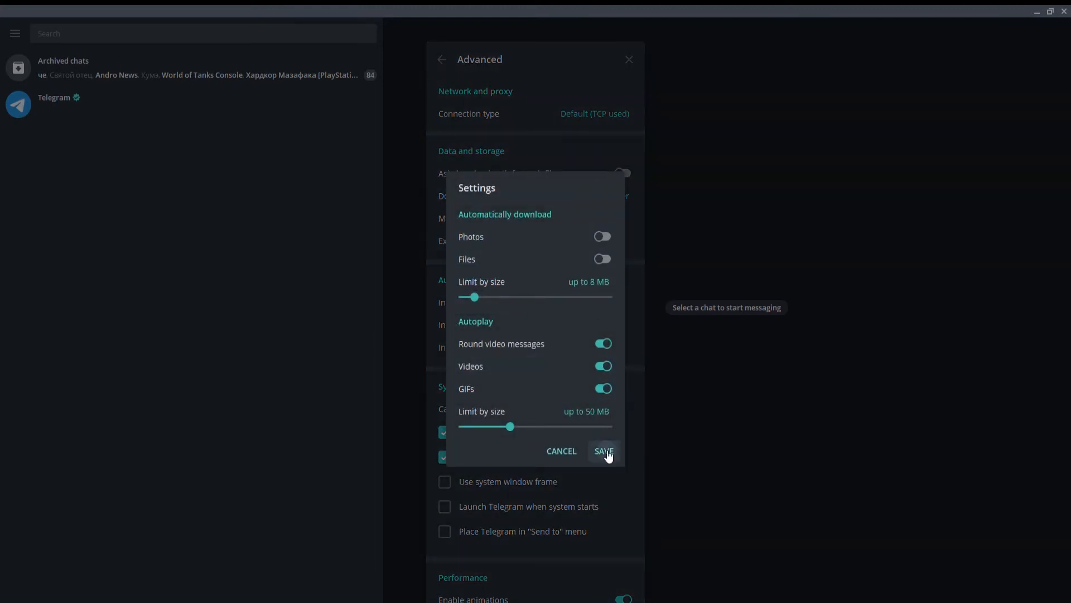
- Save the private-chats download settings with Photos and Files off
left_click(603, 450)
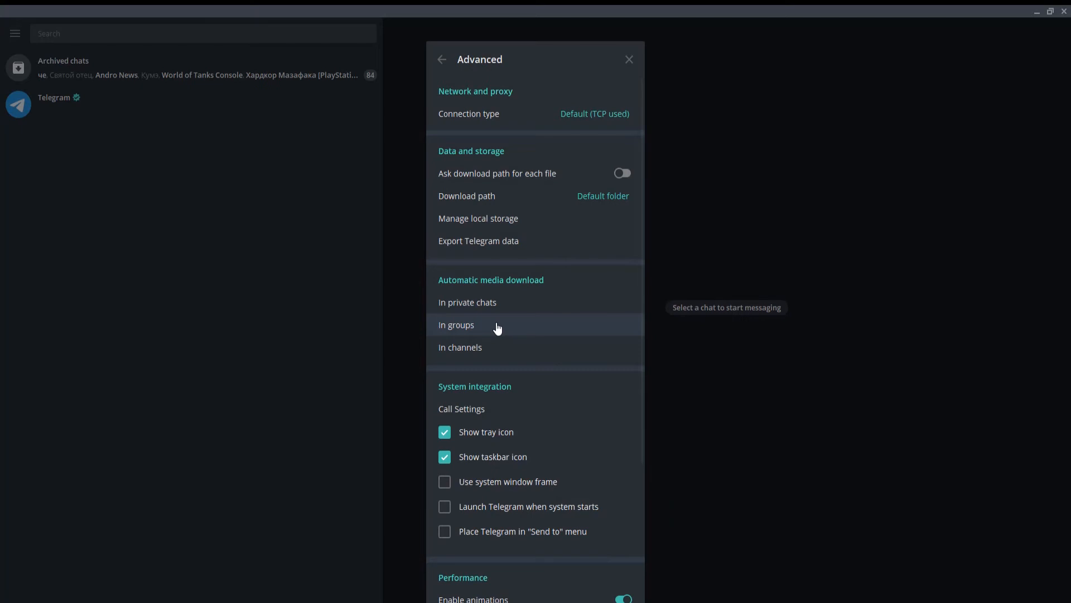
- Turn off file downloads in groups and save with photos and files off
left_click(455, 325)
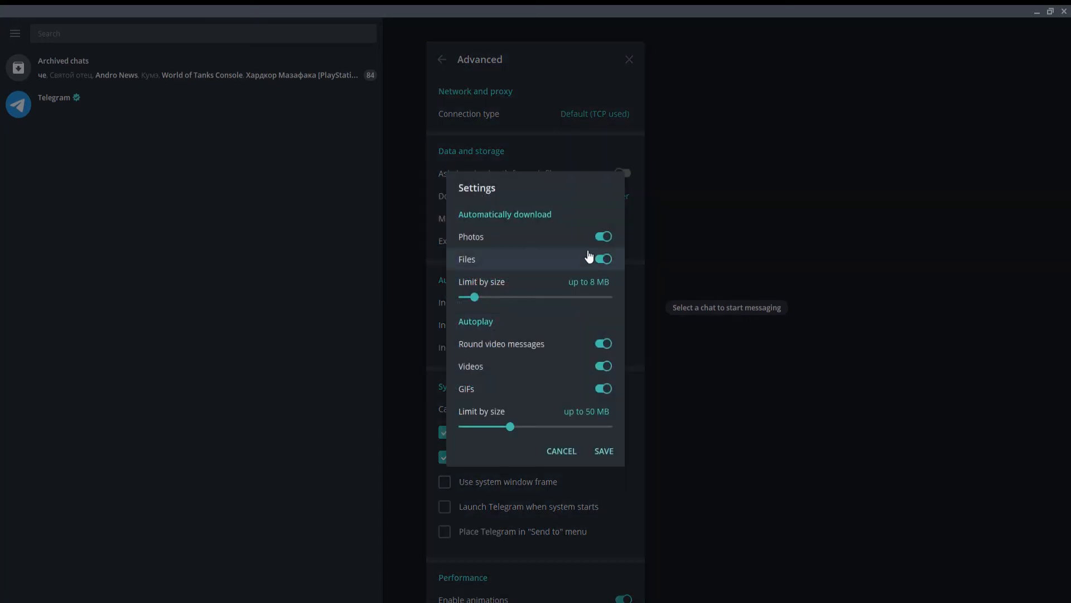
left_click(602, 258)
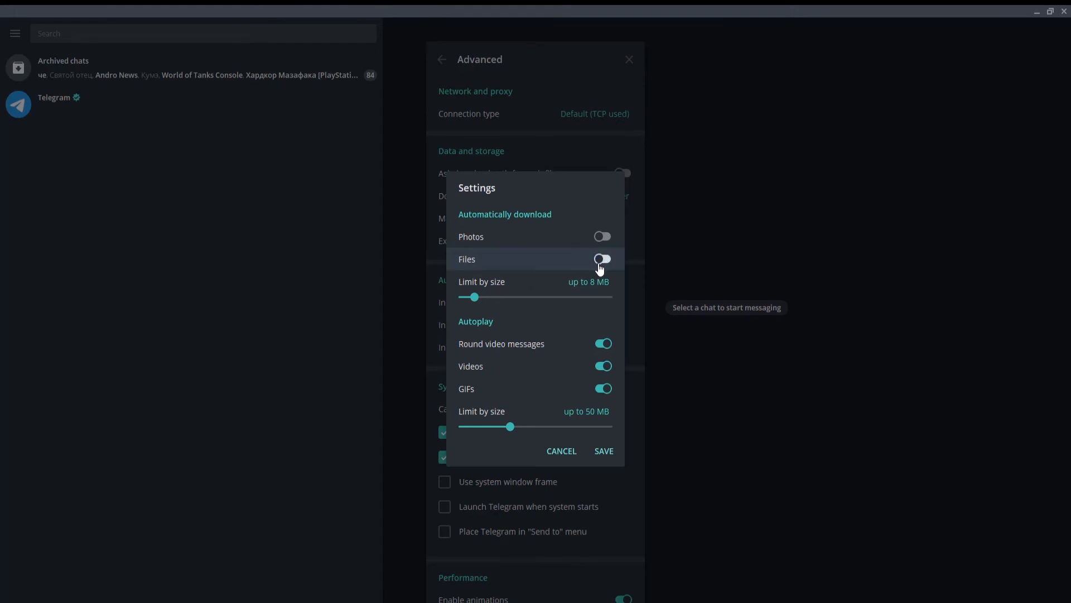
left_click(603, 450)
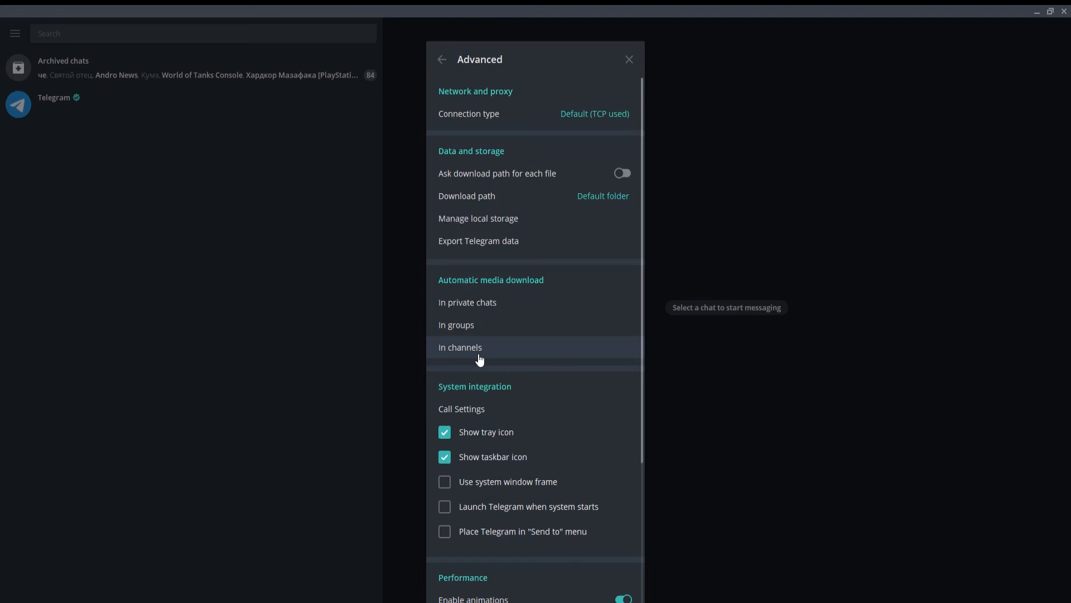
- Turn off photo downloads in channels and save with photos and files off
left_click(460, 346)
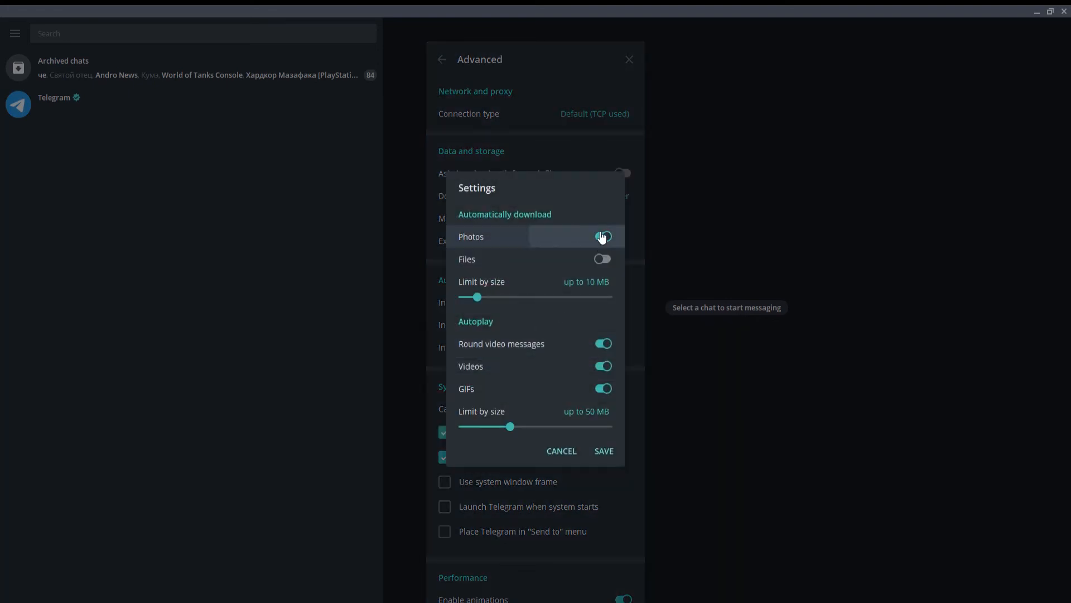
left_click(602, 237)
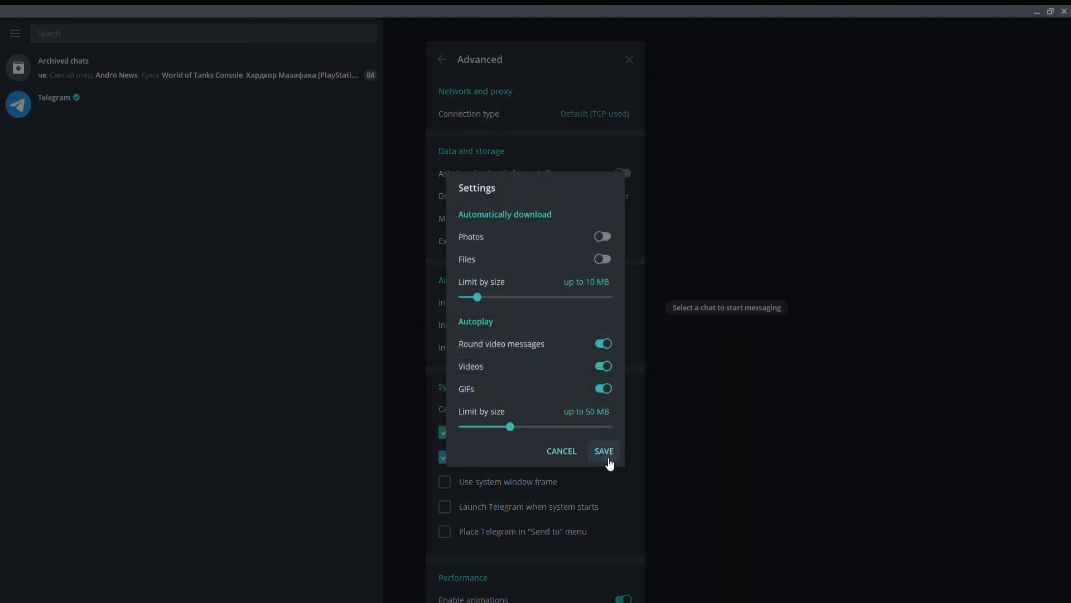
left_click(603, 450)
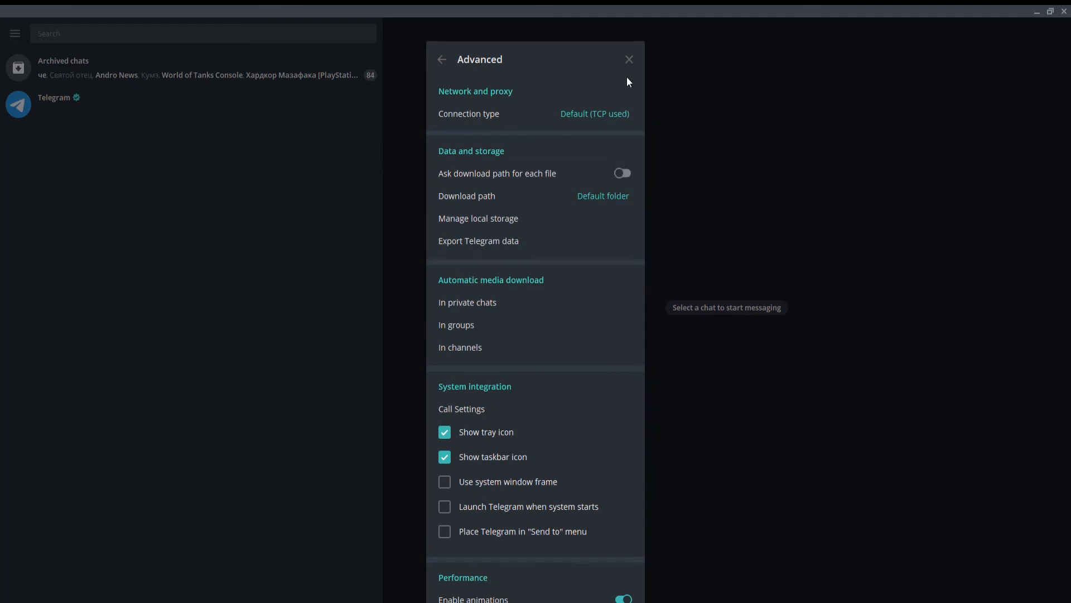